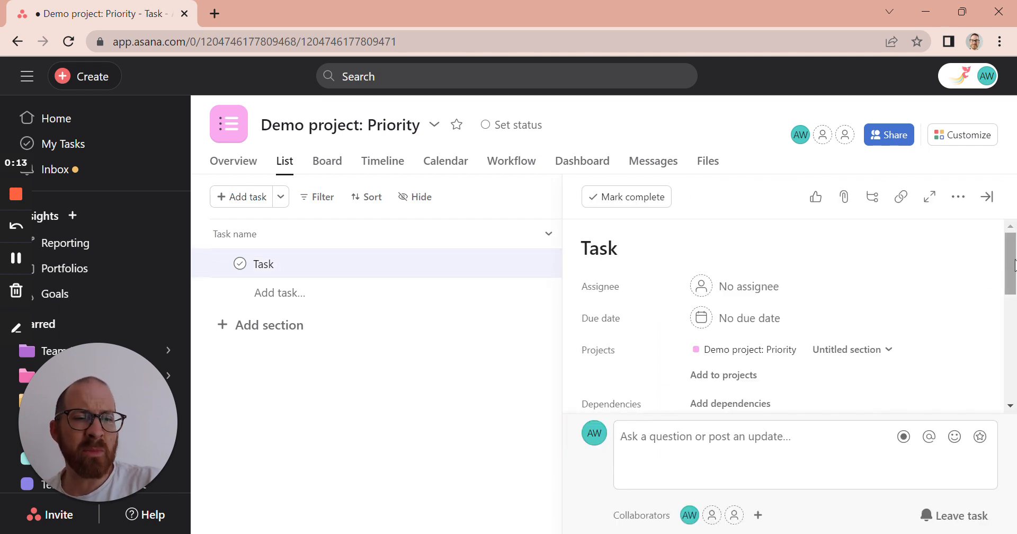
Add a new tag named High to the task in its details pane
{"action": "scroll", "scroll_direction": "down", "scroll_amount": 3}
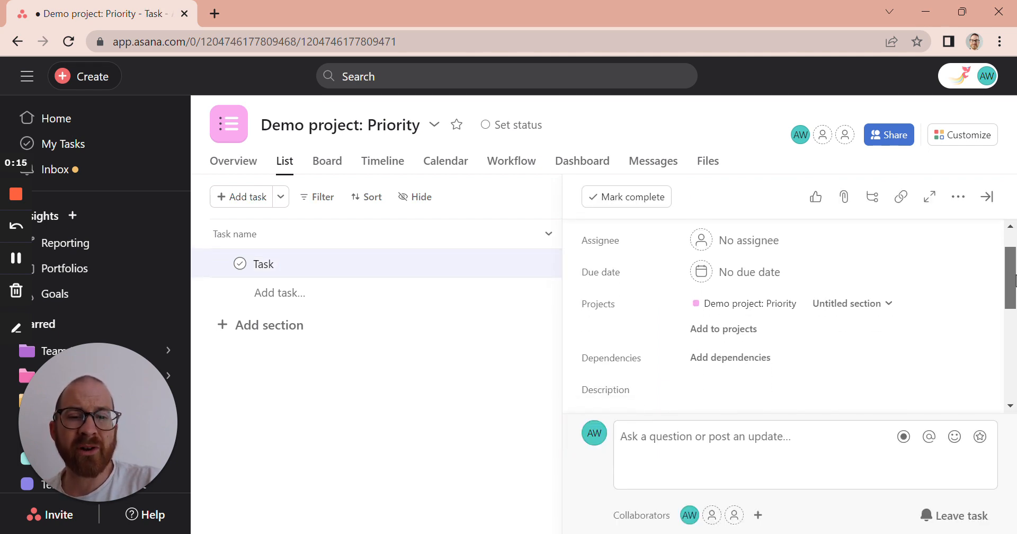
{"action": "scroll", "scroll_direction": "down", "scroll_amount": 3}
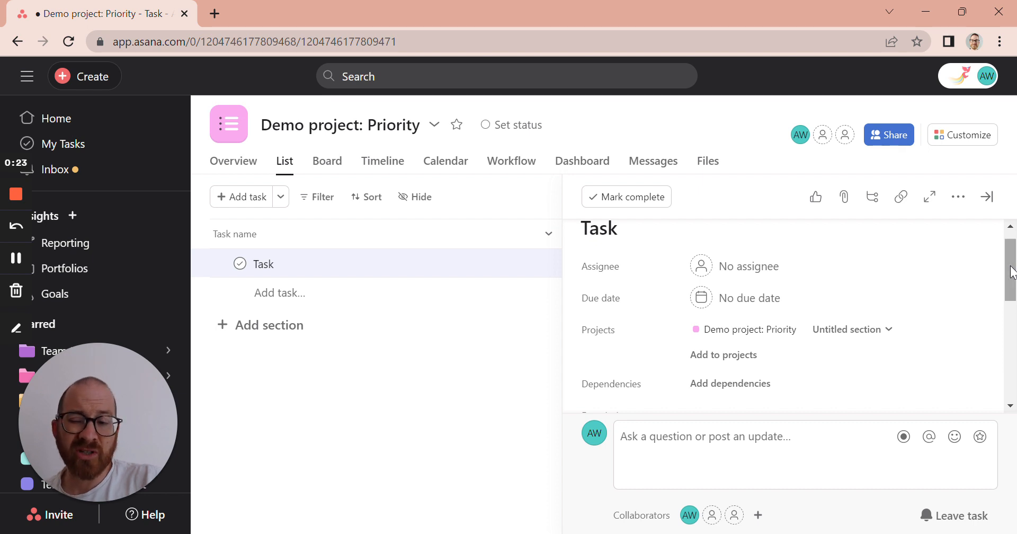
{"action": "left_click", "coordinate": [701, 383]}
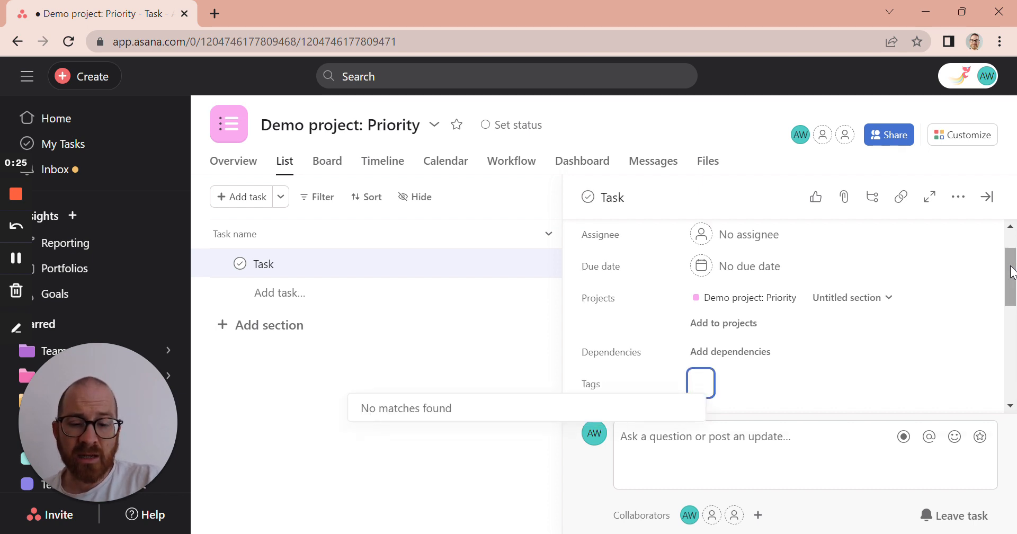
{"action": "type", "text": "High"}
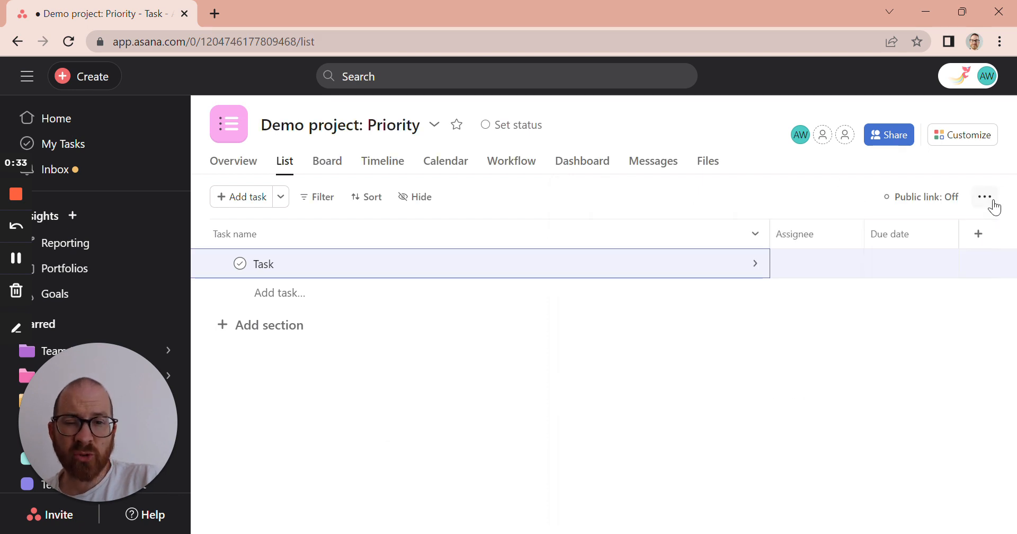
{"action": "mouse_move", "coordinate": [610, 211]}
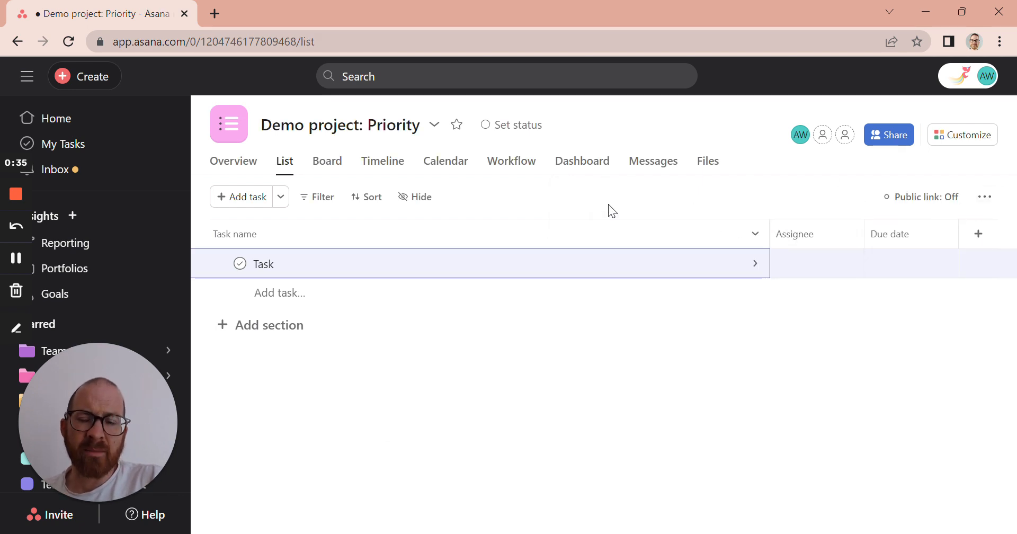
Show Tags as a list column and colour the High tag red
{"action": "left_click", "coordinate": [414, 197]}
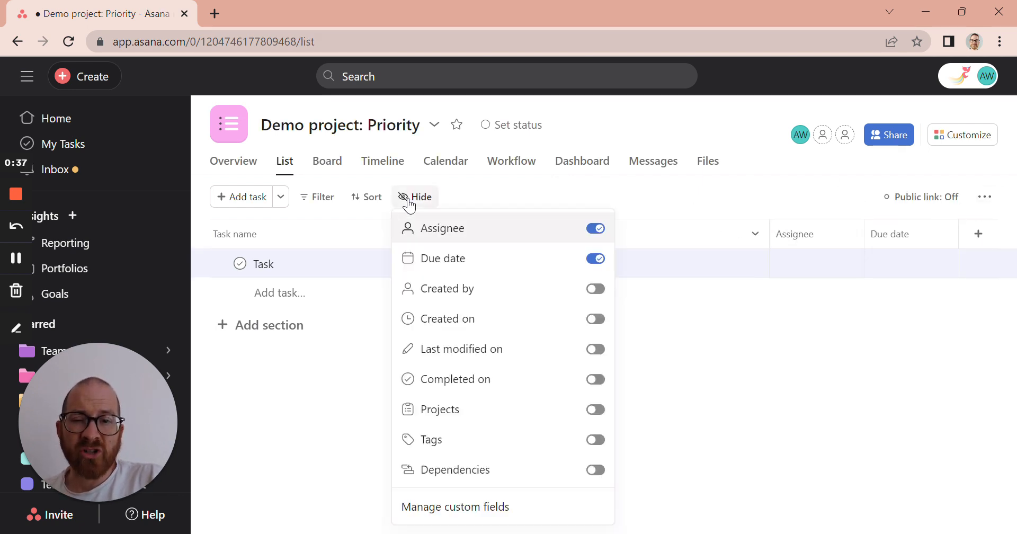
{"action": "left_click", "coordinate": [594, 439]}
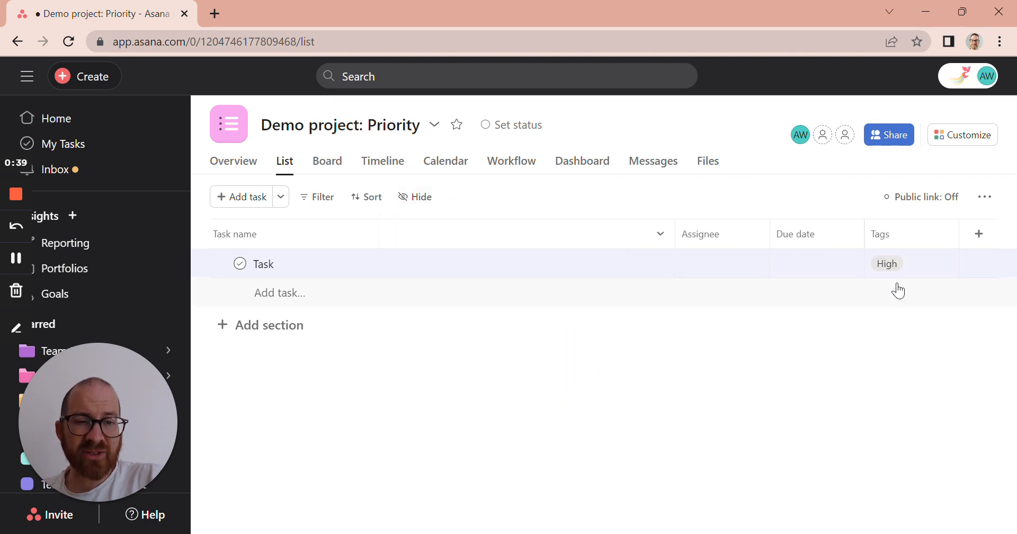
{"action": "left_click", "coordinate": [887, 264]}
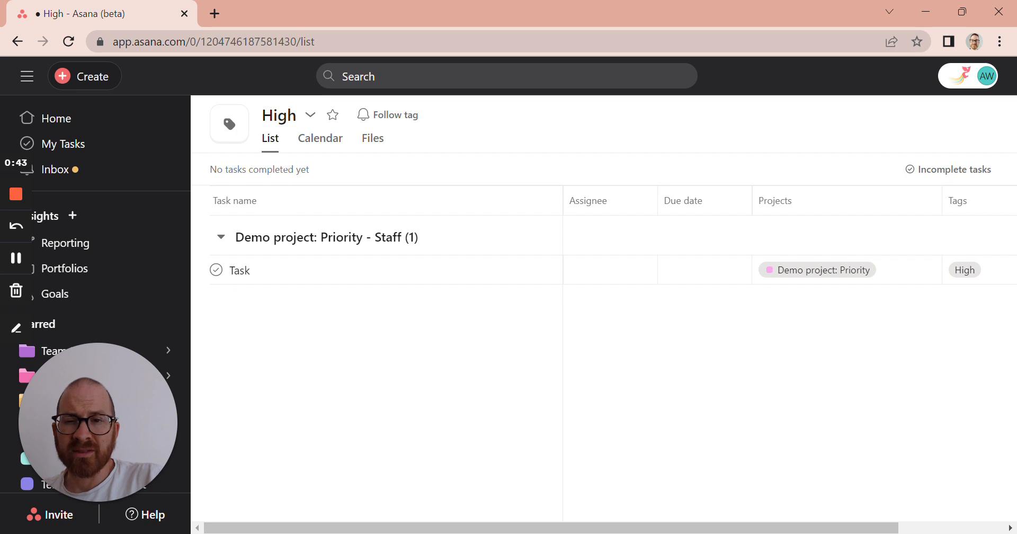
{"action": "left_click", "coordinate": [311, 115]}
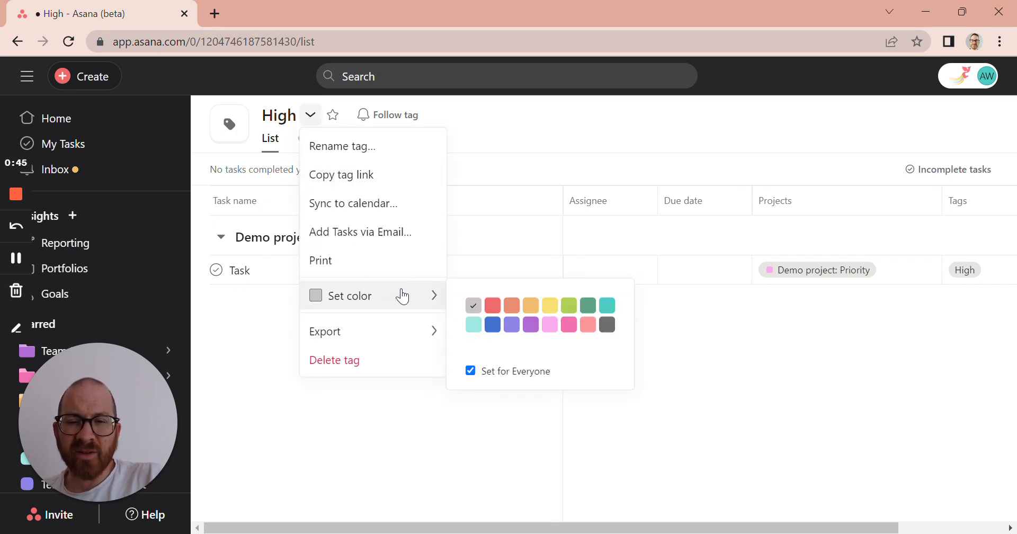
{"action": "left_click", "coordinate": [492, 305]}
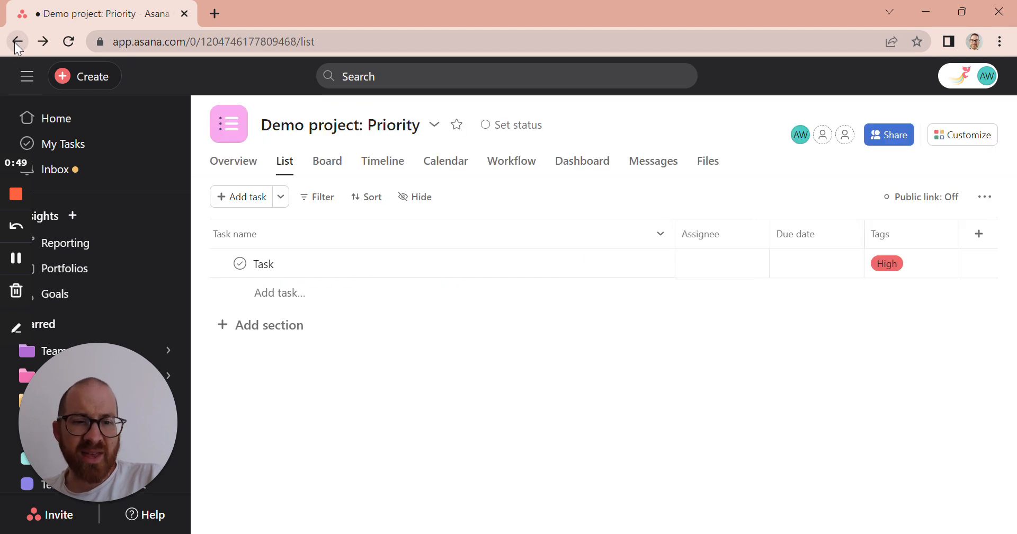
{"action": "mouse_move", "coordinate": [967, 177]}
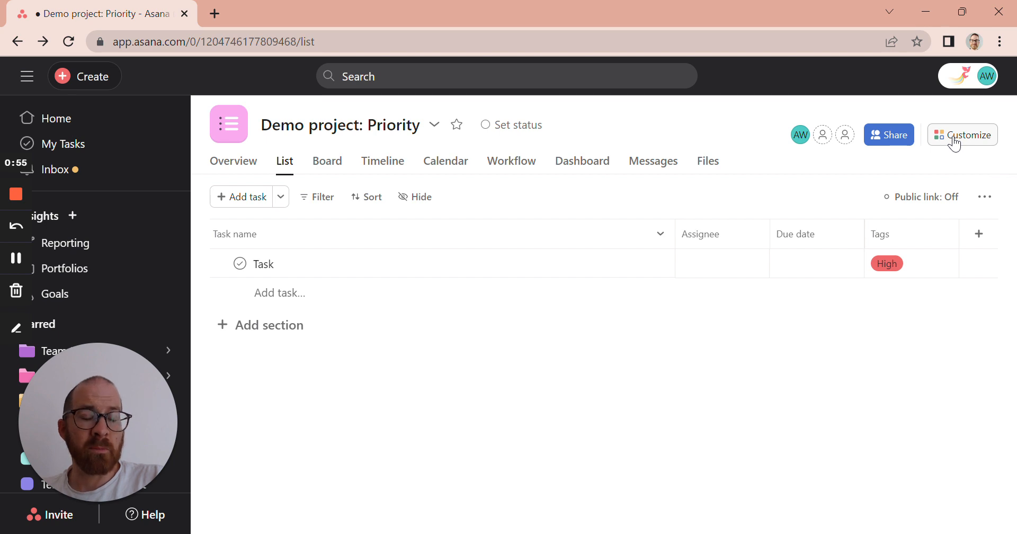
Add the library's Priority level? field as a column via Customize
{"action": "left_click", "coordinate": [963, 135]}
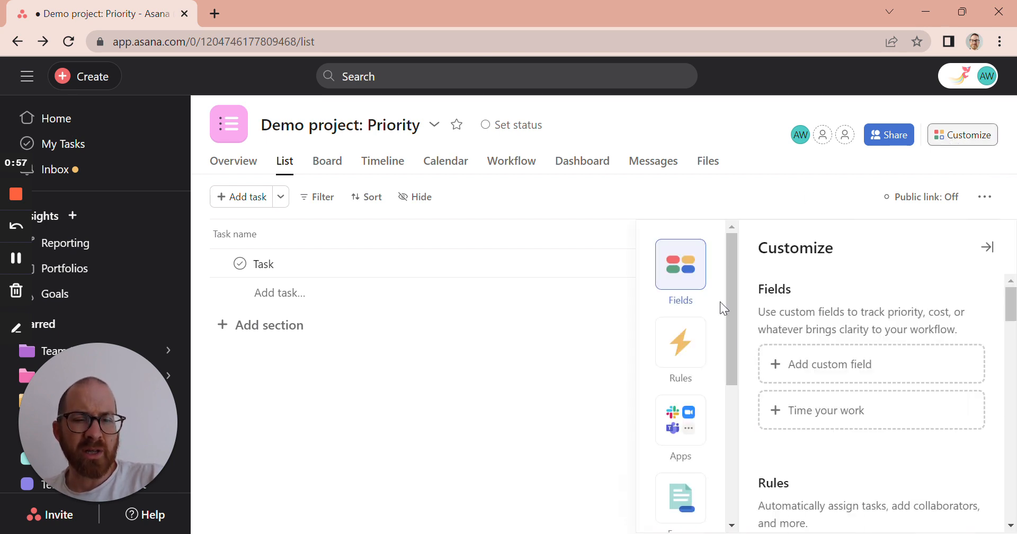
{"action": "left_click", "coordinate": [827, 365]}
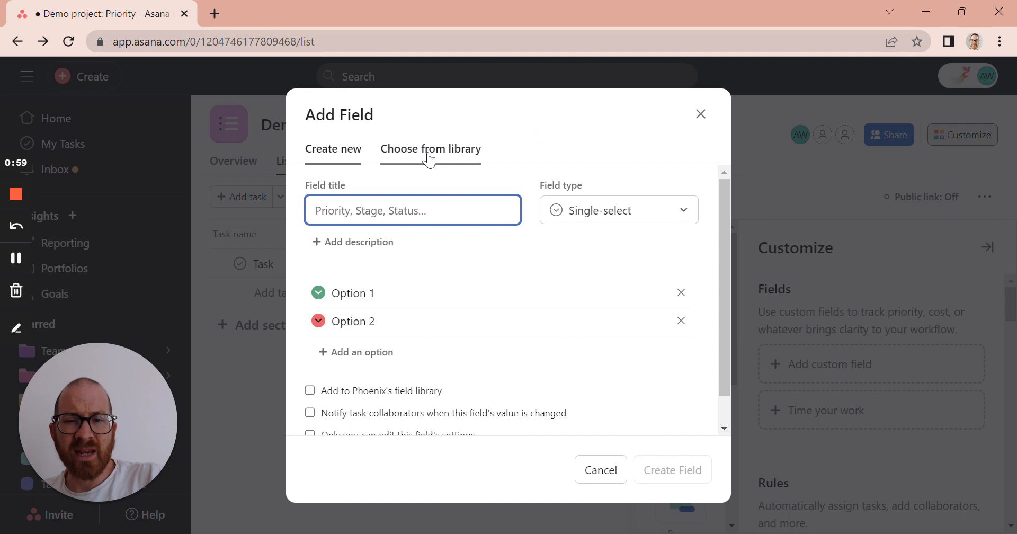
{"action": "left_click", "coordinate": [430, 149]}
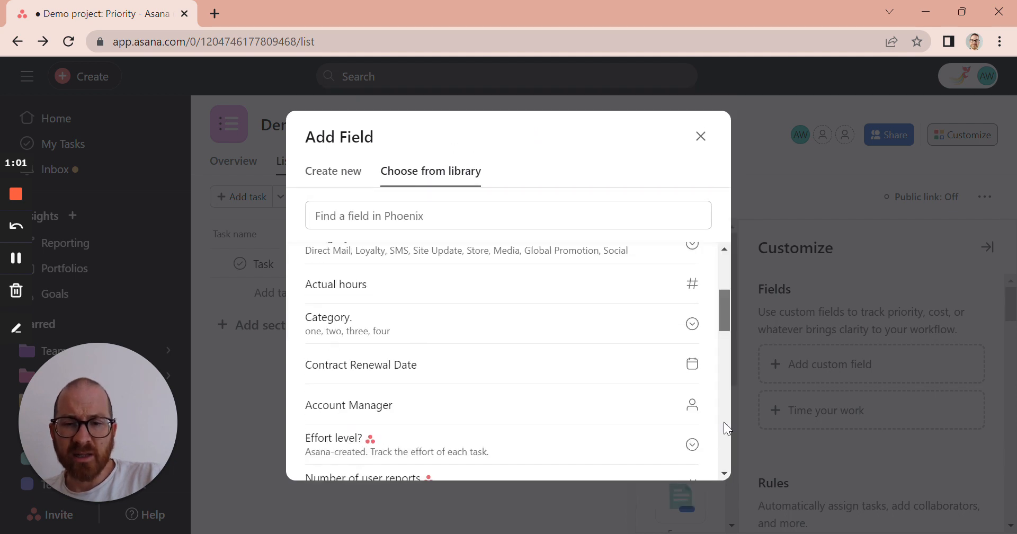
{"action": "scroll", "scroll_direction": "down", "scroll_amount": 3}
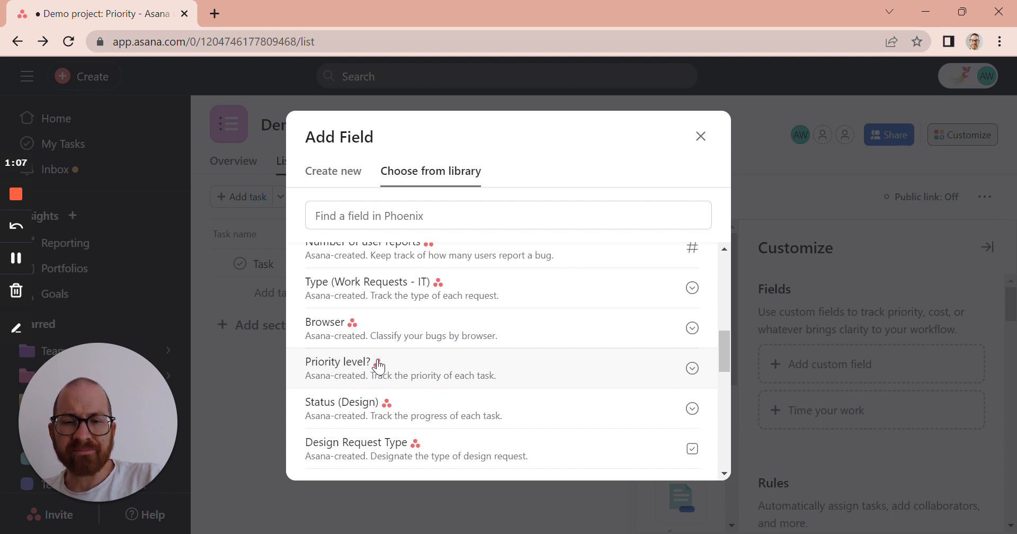
{"action": "left_click", "coordinate": [337, 361]}
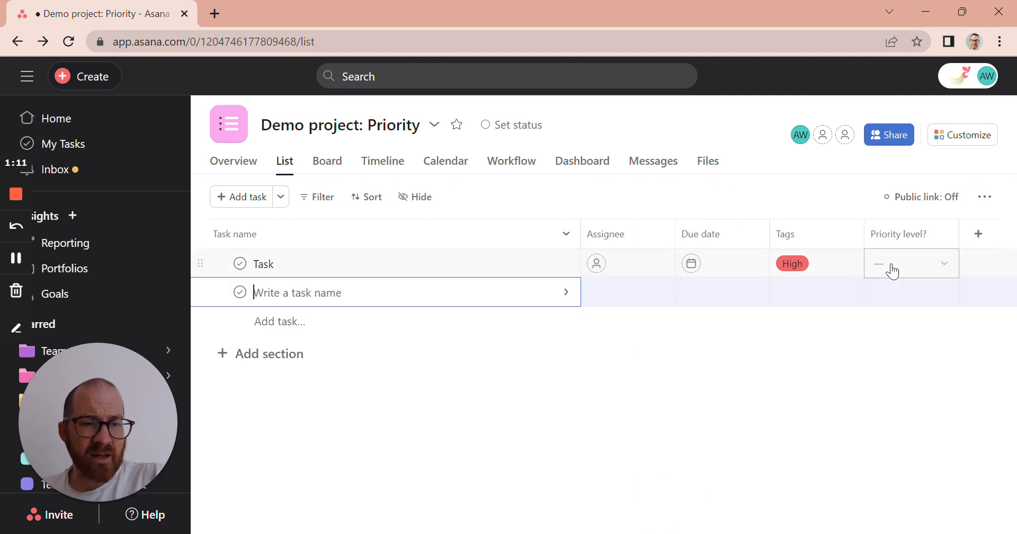
{"action": "left_click", "coordinate": [912, 264]}
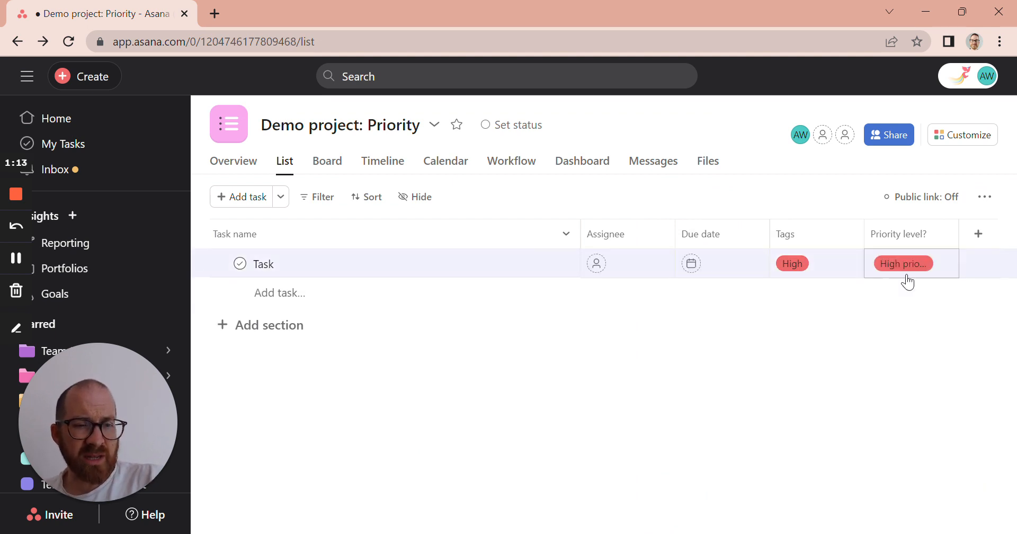
{"action": "left_click", "coordinate": [903, 264]}
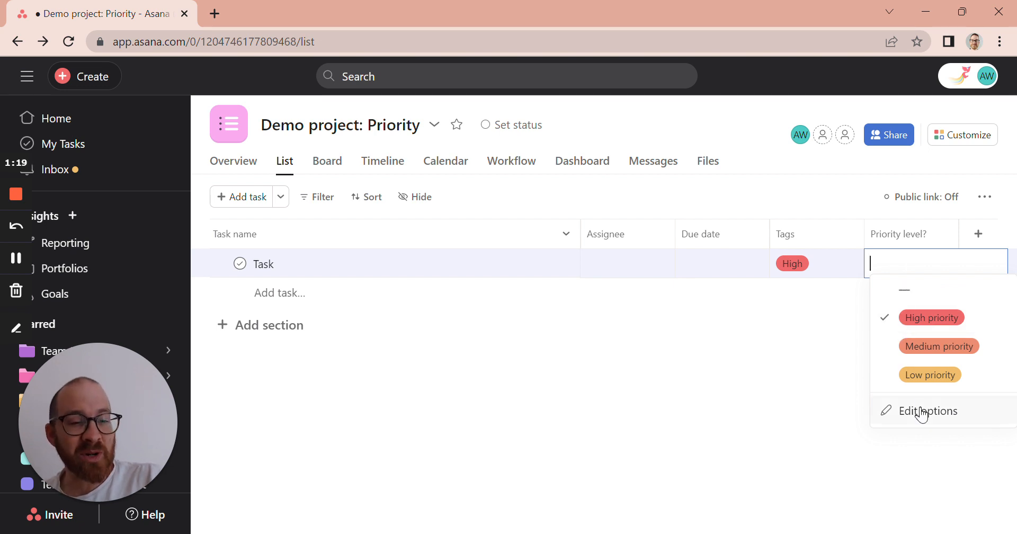
{"action": "left_click", "coordinate": [929, 412]}
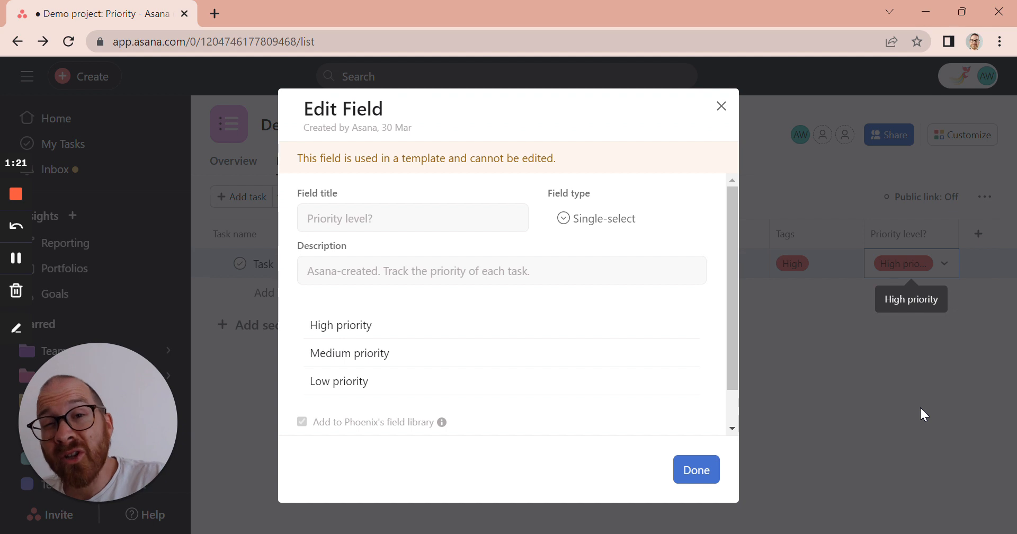
{"action": "mouse_move", "coordinate": [394, 394]}
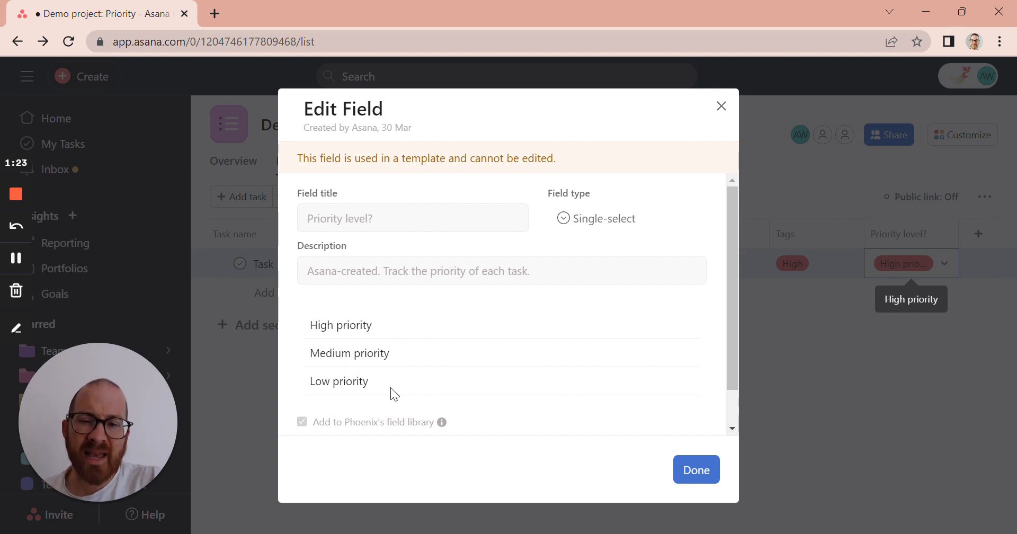
{"action": "mouse_move", "coordinate": [379, 368]}
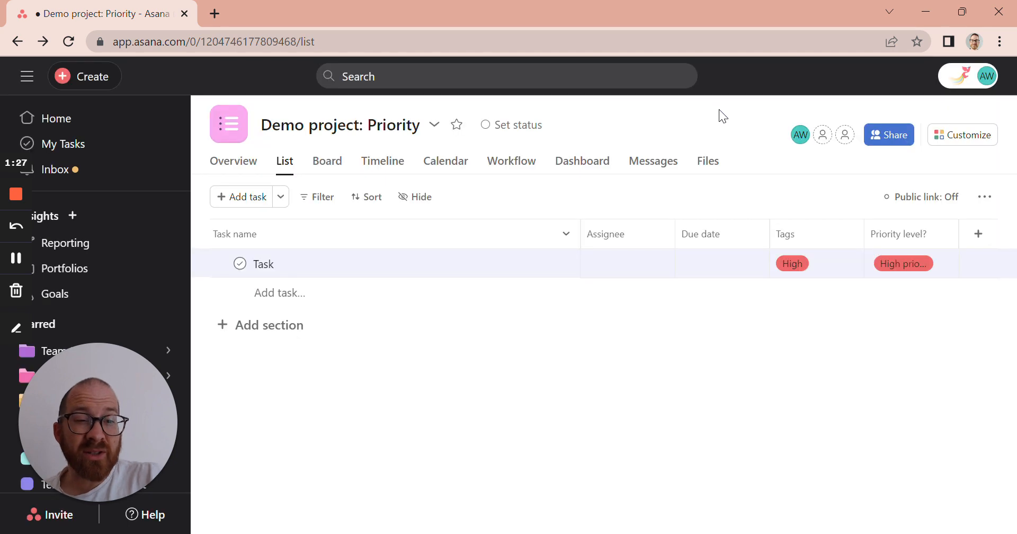
{"action": "mouse_move", "coordinate": [979, 233]}
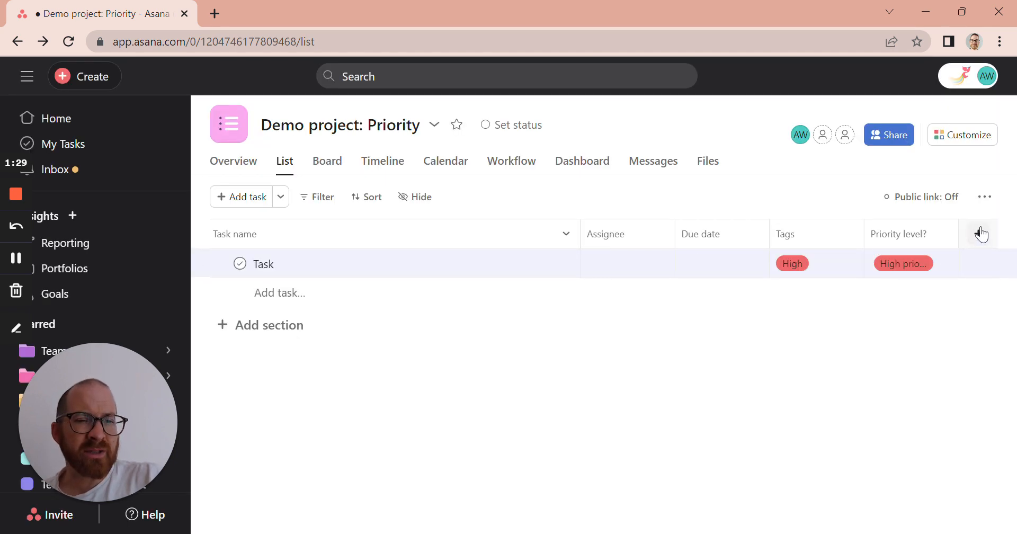
Draft a single-select Priority field with options Low, High, Medium, Very Low and Very High
{"action": "left_click", "coordinate": [963, 135]}
{"action": "type", "text": "Priority"}
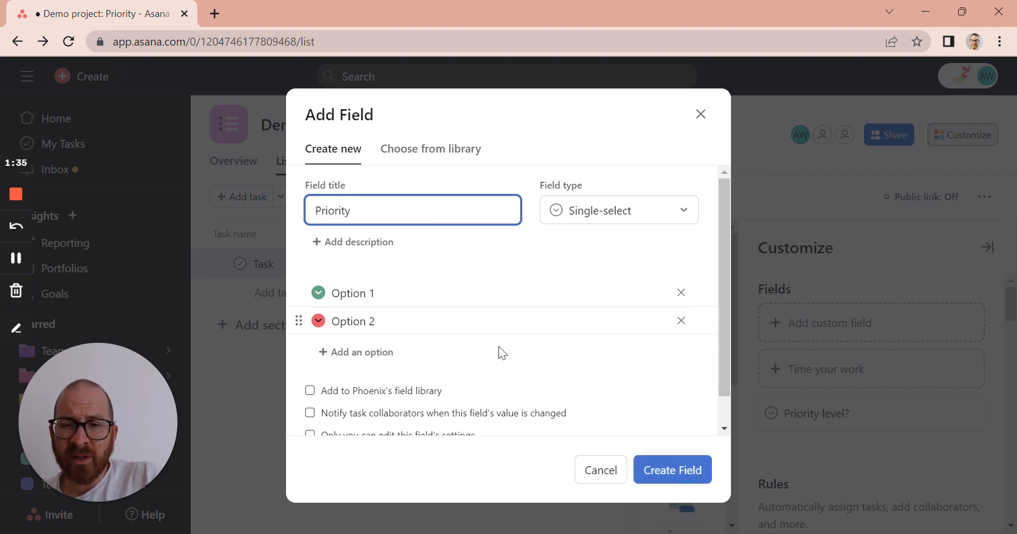
{"action": "double_click", "coordinate": [352, 293]}
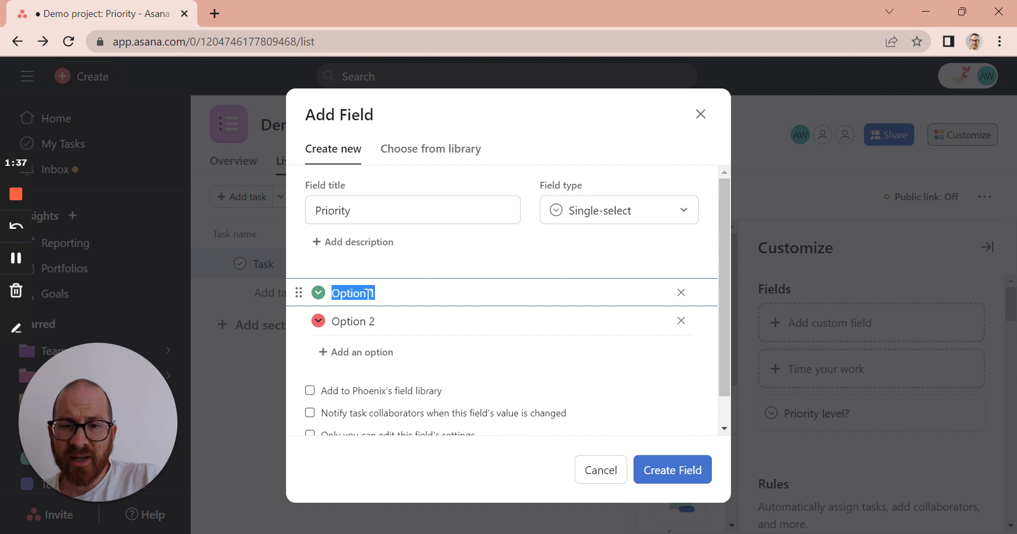
{"action": "type", "text": "Low"}
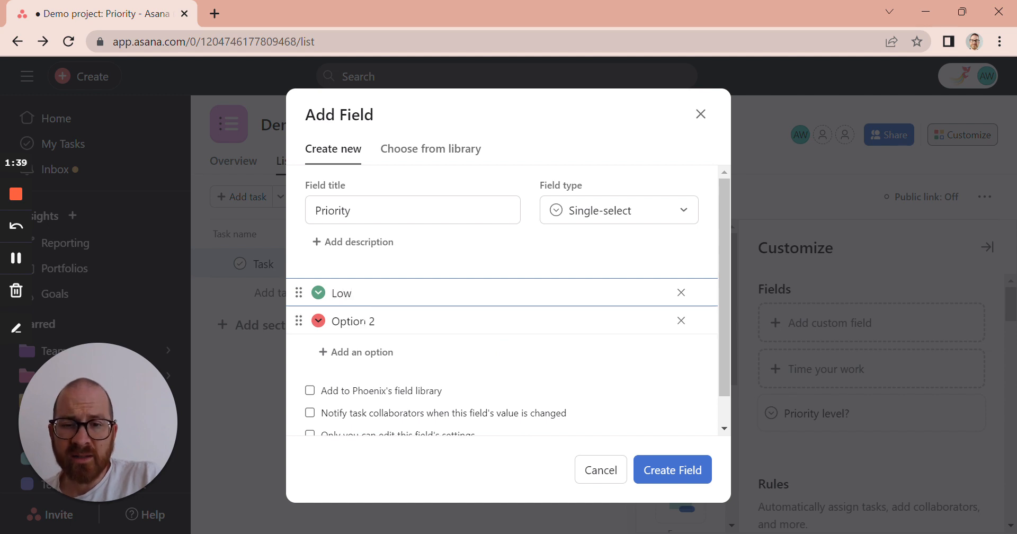
{"action": "type", "text": "High"}
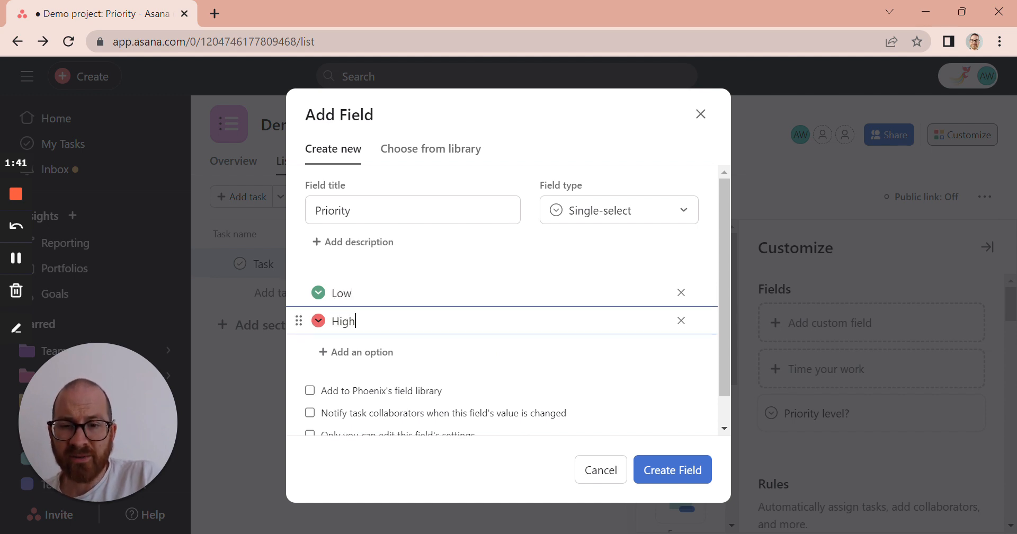
{"action": "type", "text": "Medium"}
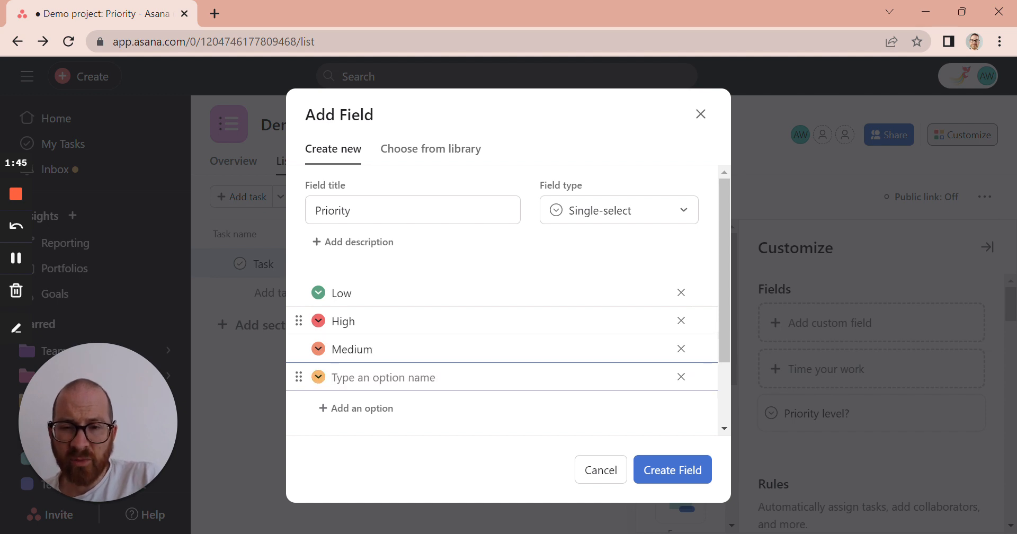
{"action": "type", "text": "Very L"}
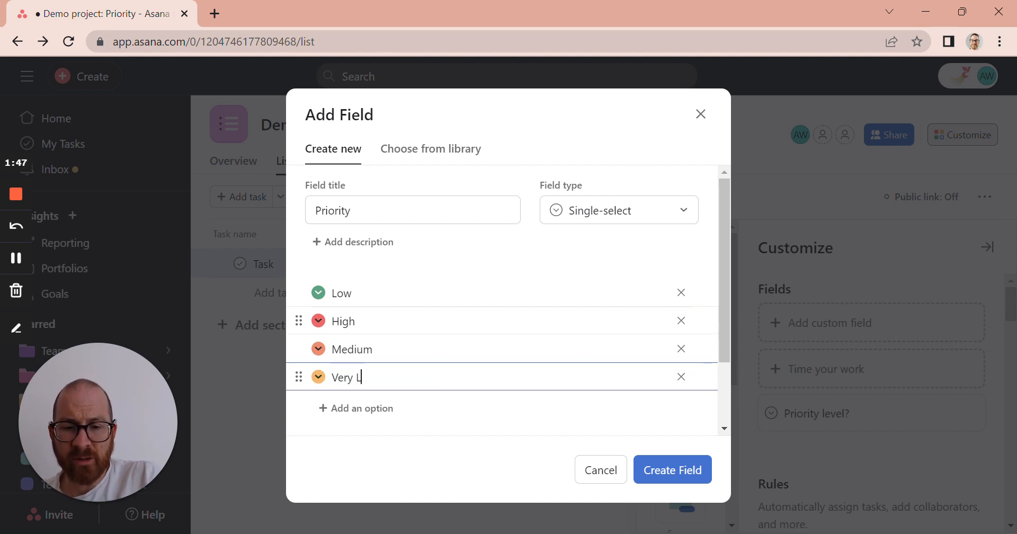
{"action": "key", "text": "Enter"}
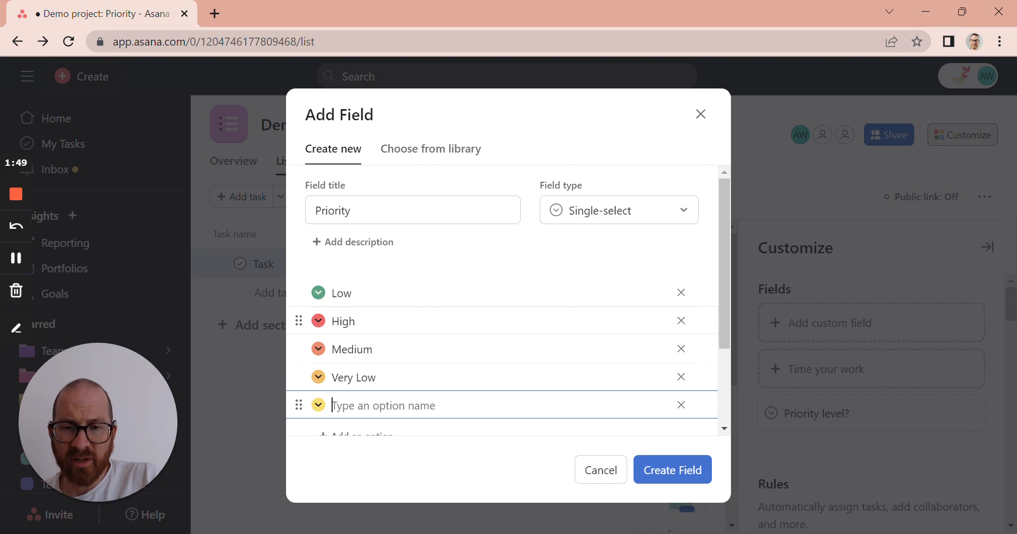
{"action": "type", "text": "Very High"}
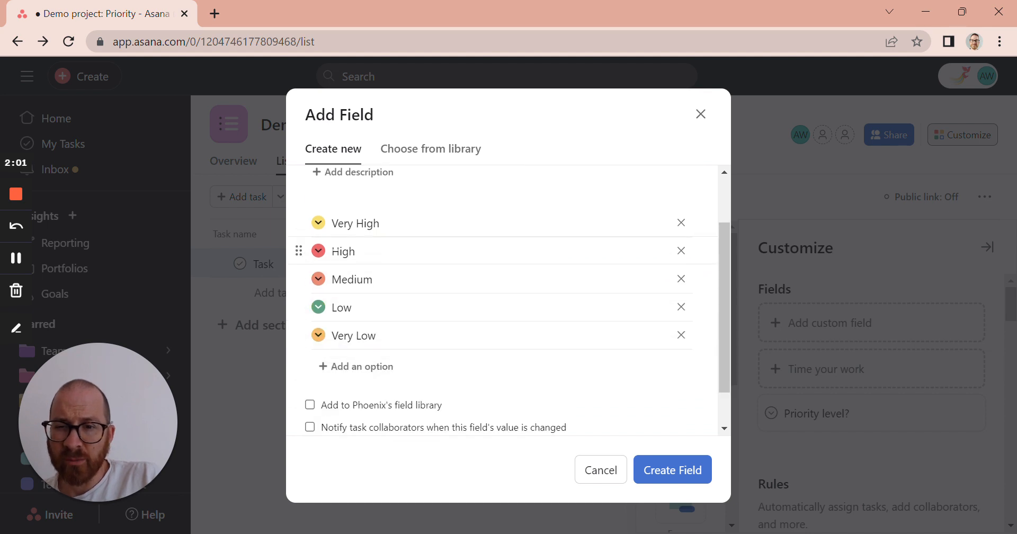
Colour Very High red, Low light green and Very Low teal in the draft field
{"action": "left_click", "coordinate": [318, 222]}
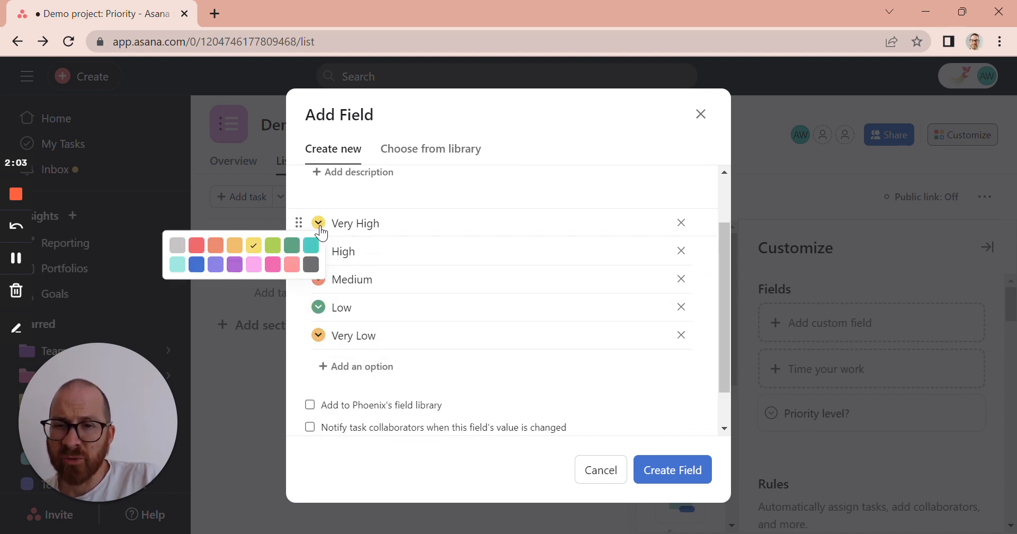
{"action": "left_click", "coordinate": [197, 245]}
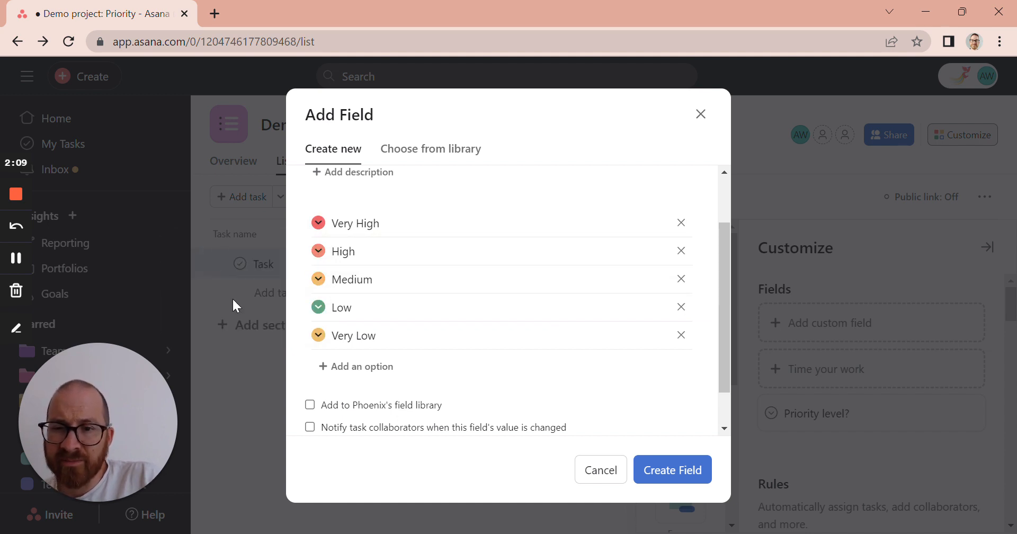
{"action": "left_click", "coordinate": [318, 307]}
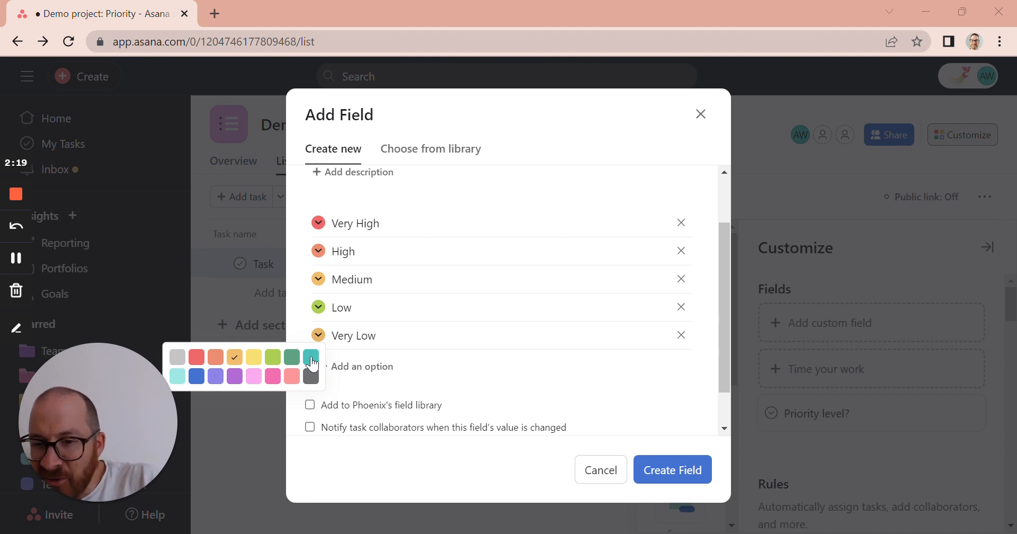
{"action": "left_click", "coordinate": [311, 356]}
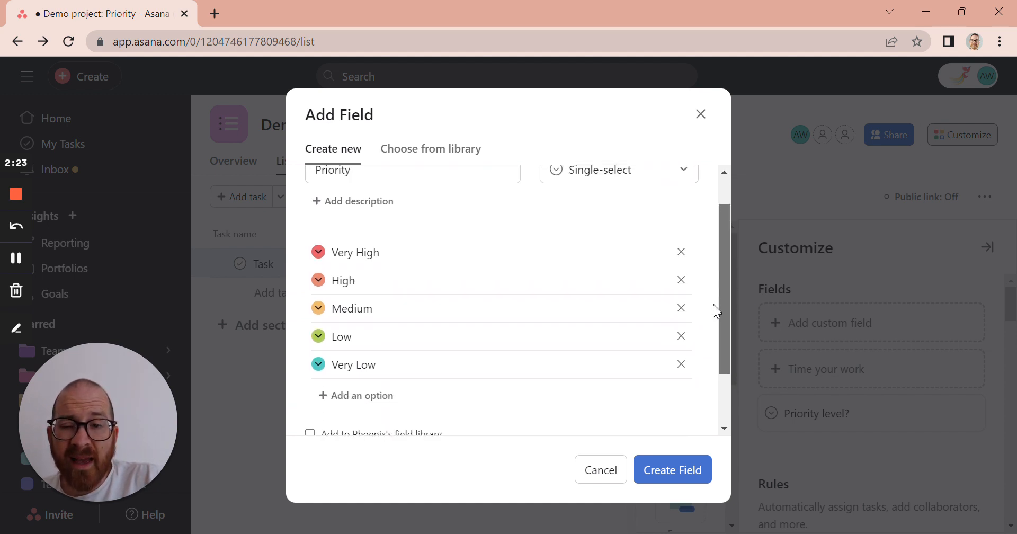
{"action": "scroll", "scroll_direction": "down", "scroll_amount": 3}
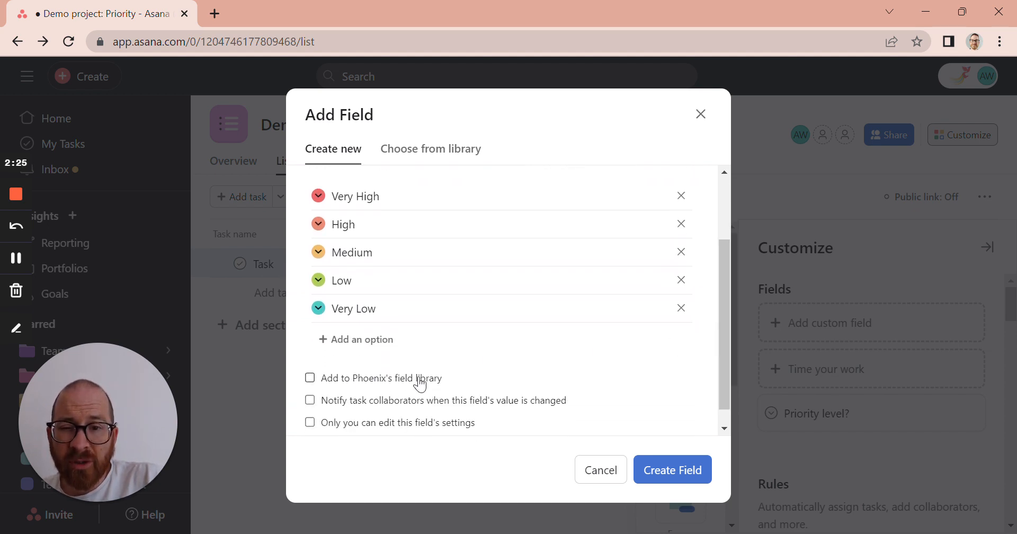
{"action": "mouse_move", "coordinate": [409, 383]}
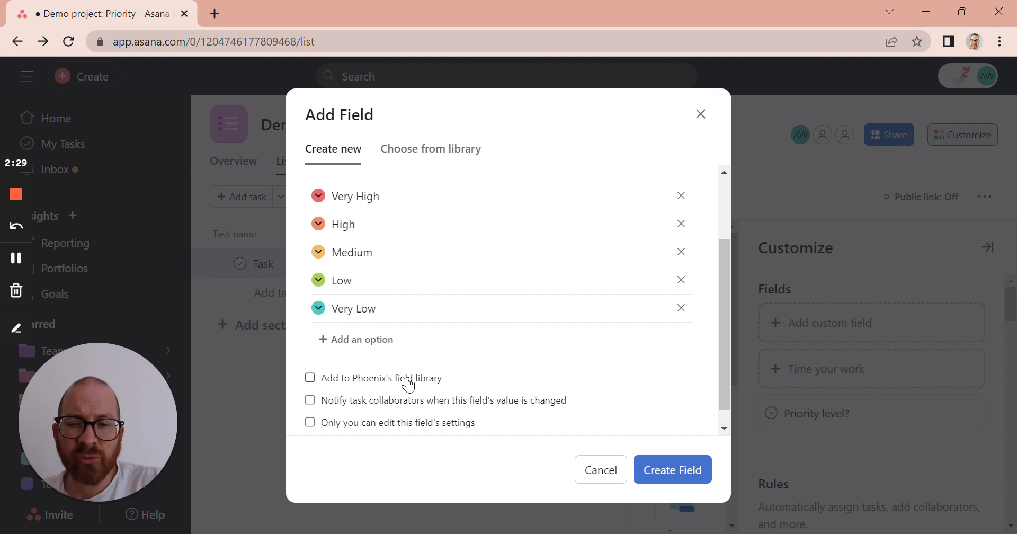
Create the Priority field and set Task's Priority to Very Low
{"action": "left_click", "coordinate": [672, 469]}
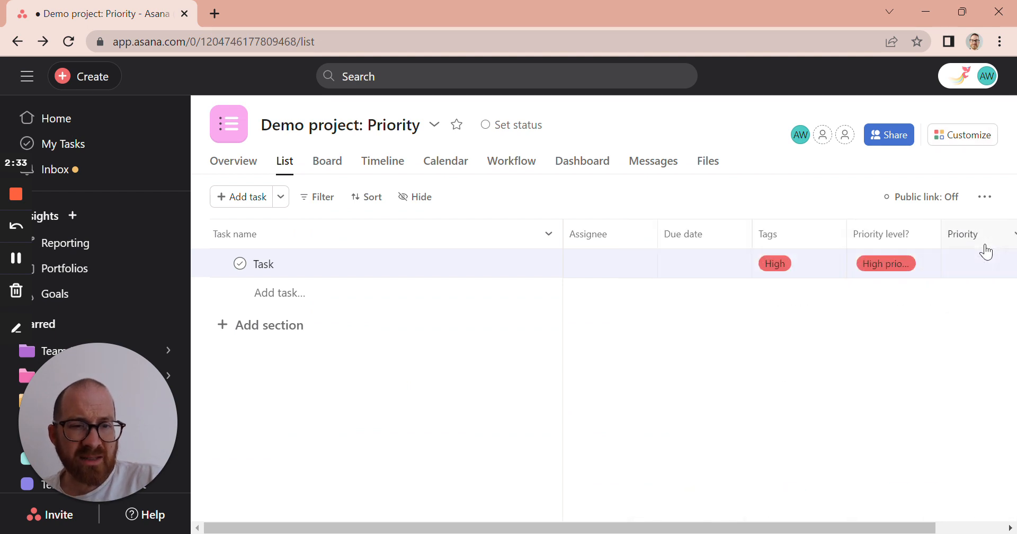
{"action": "left_click", "coordinate": [967, 264]}
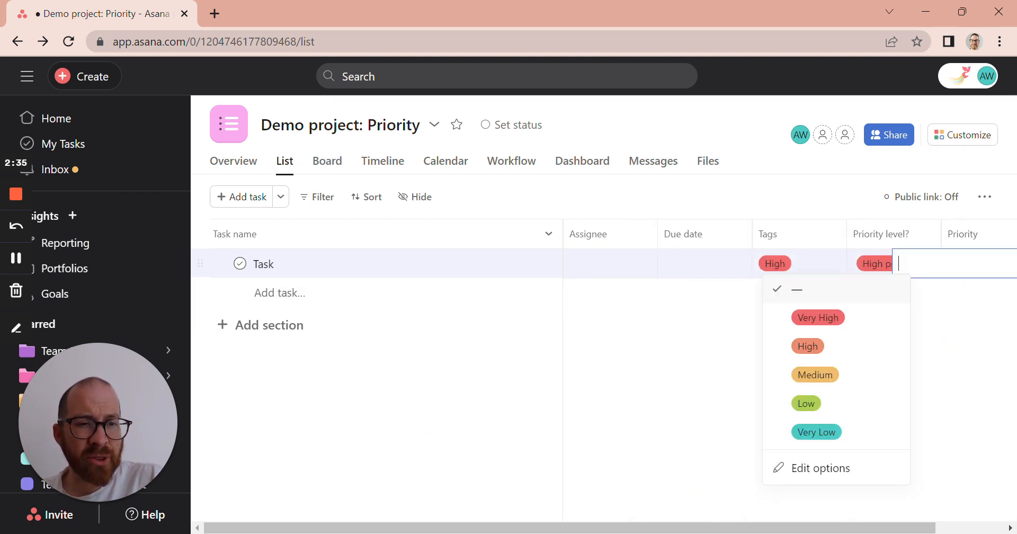
{"action": "left_click", "coordinate": [816, 431]}
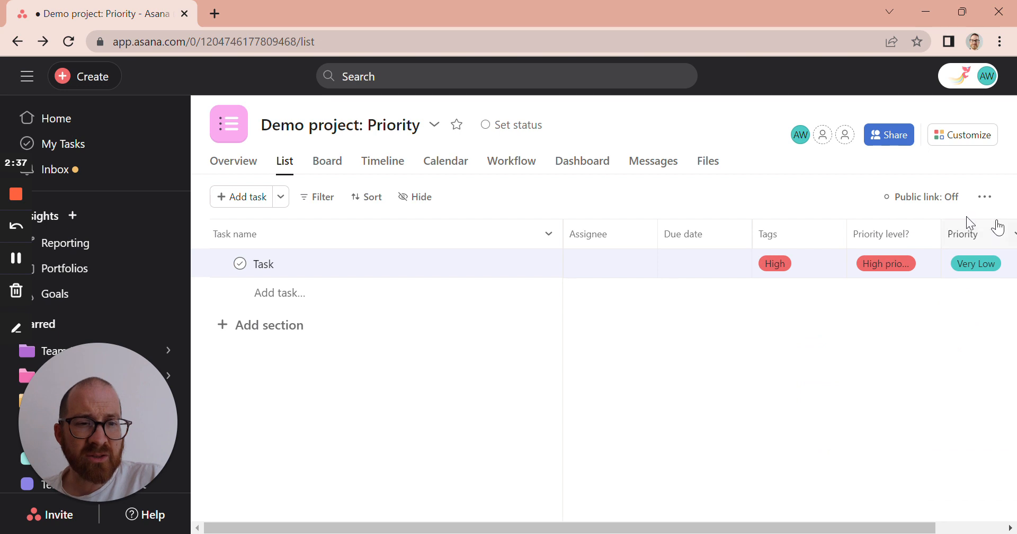